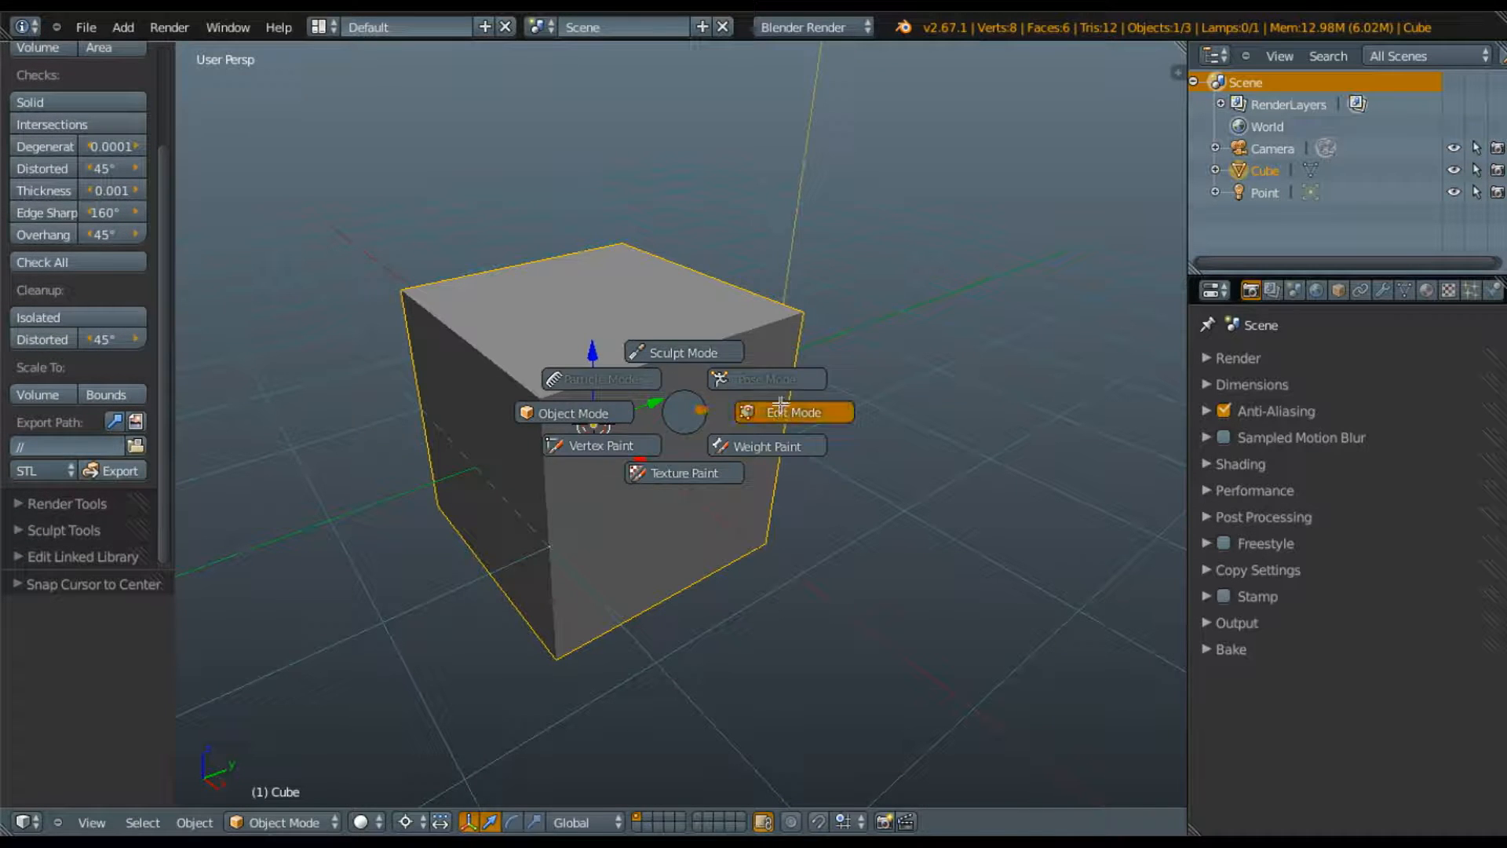
Step: Put the default cube into Edit Mode via the mode pie menu
left_click(791, 411)
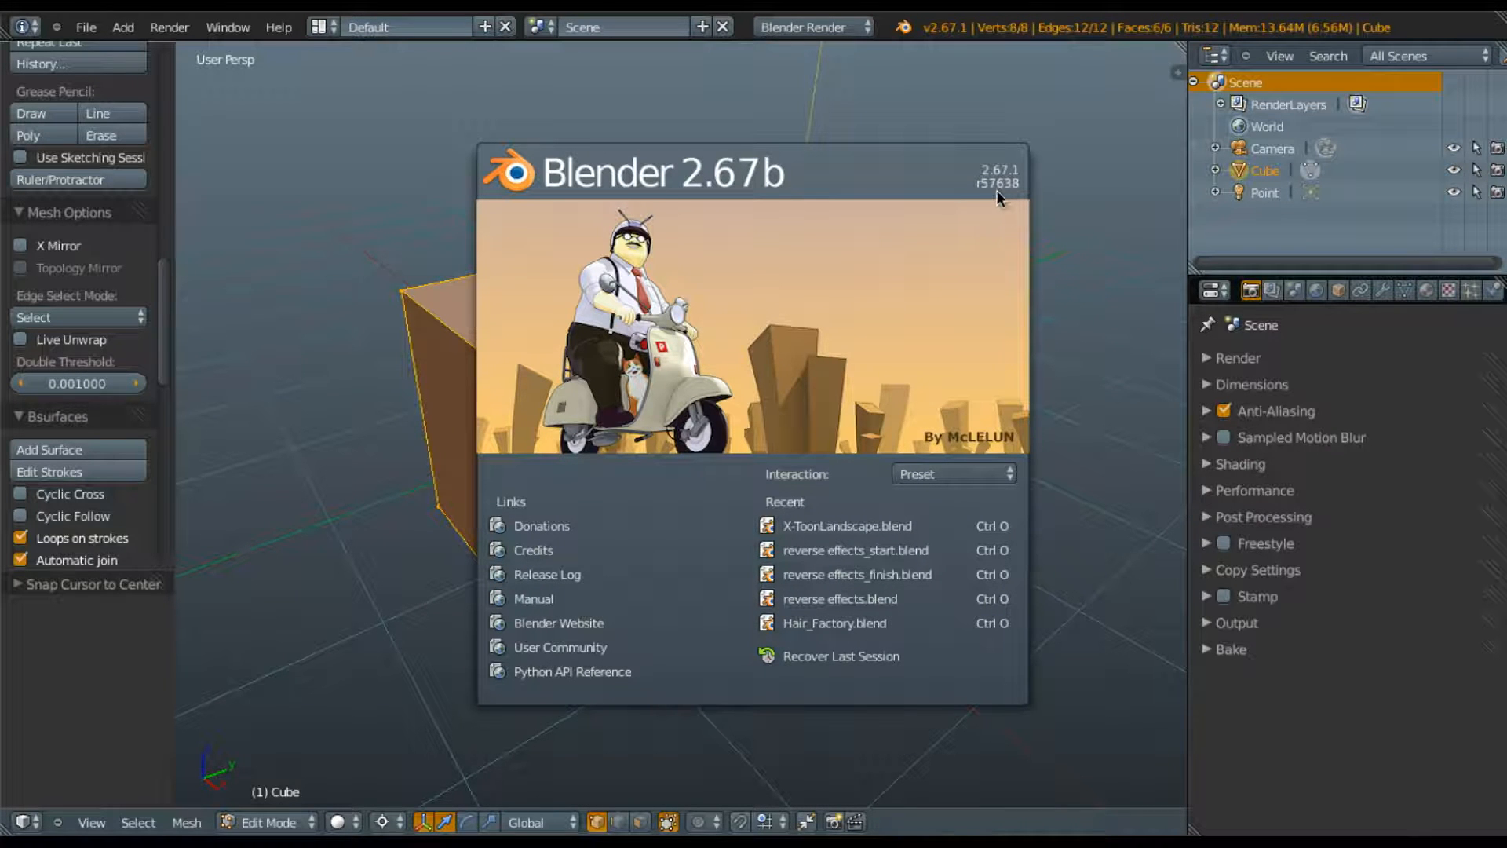
mouse_move(944, 78)
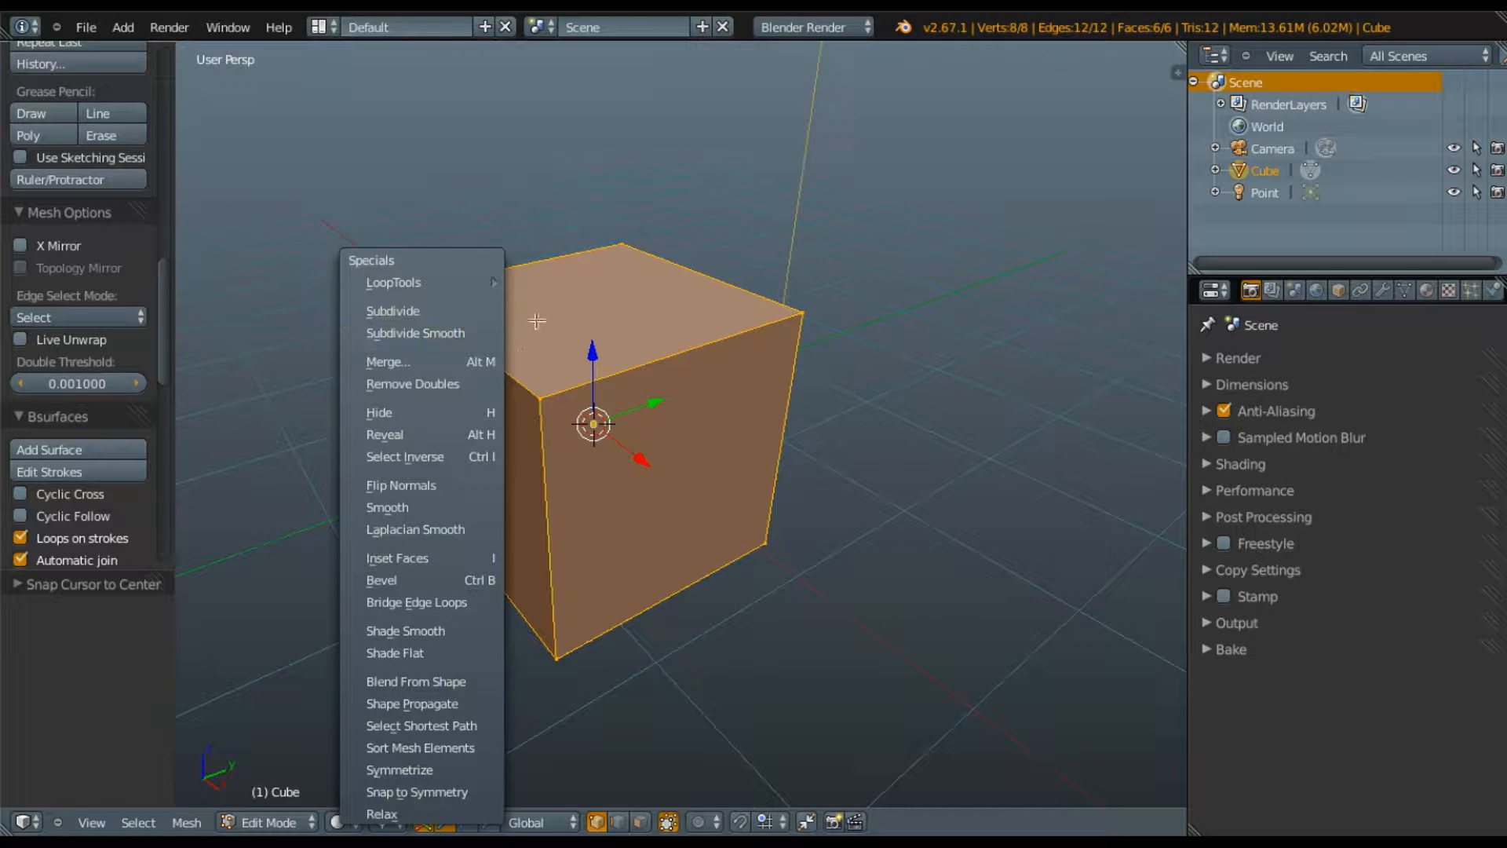
Step: Subdivide the whole cube so each face becomes a 5×5 grid (150 faces)
left_click(393, 309)
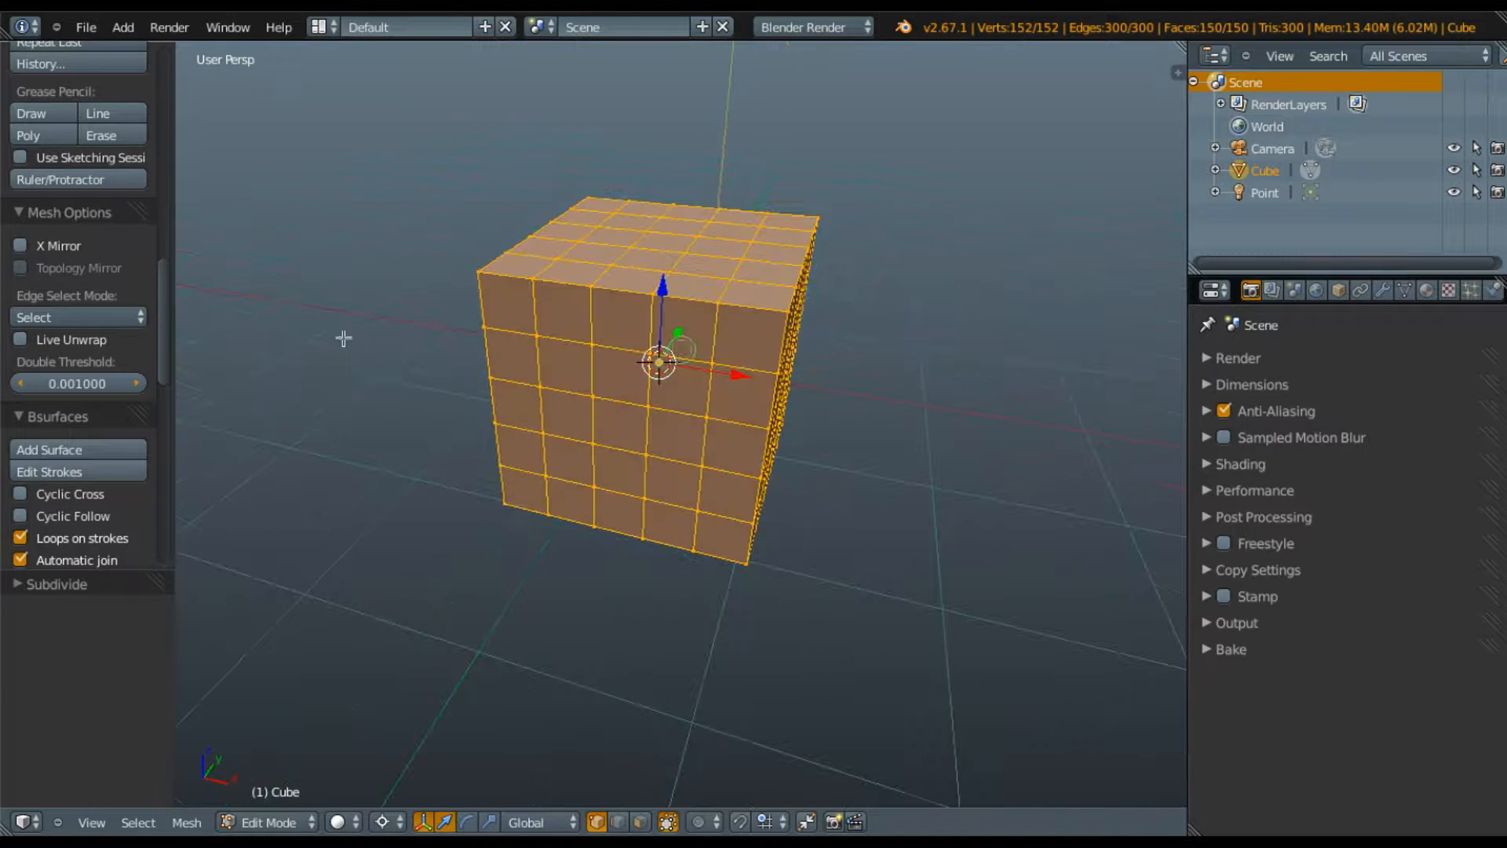
mouse_move(77, 247)
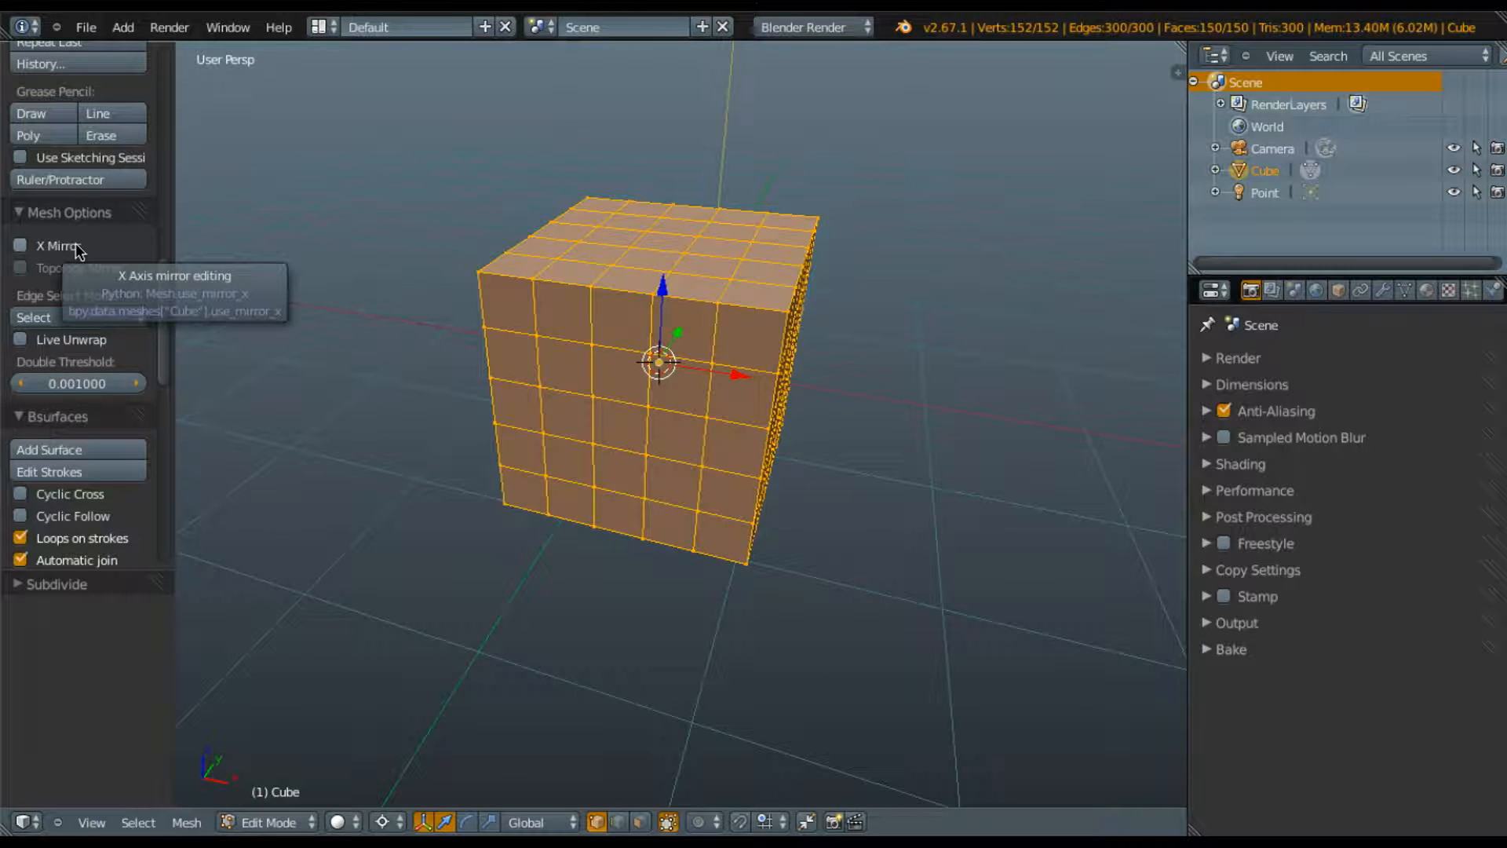
Step: Enable X Mirror in Mesh Options and test-pull the top corner vertex with proportional editing
left_click(20, 247)
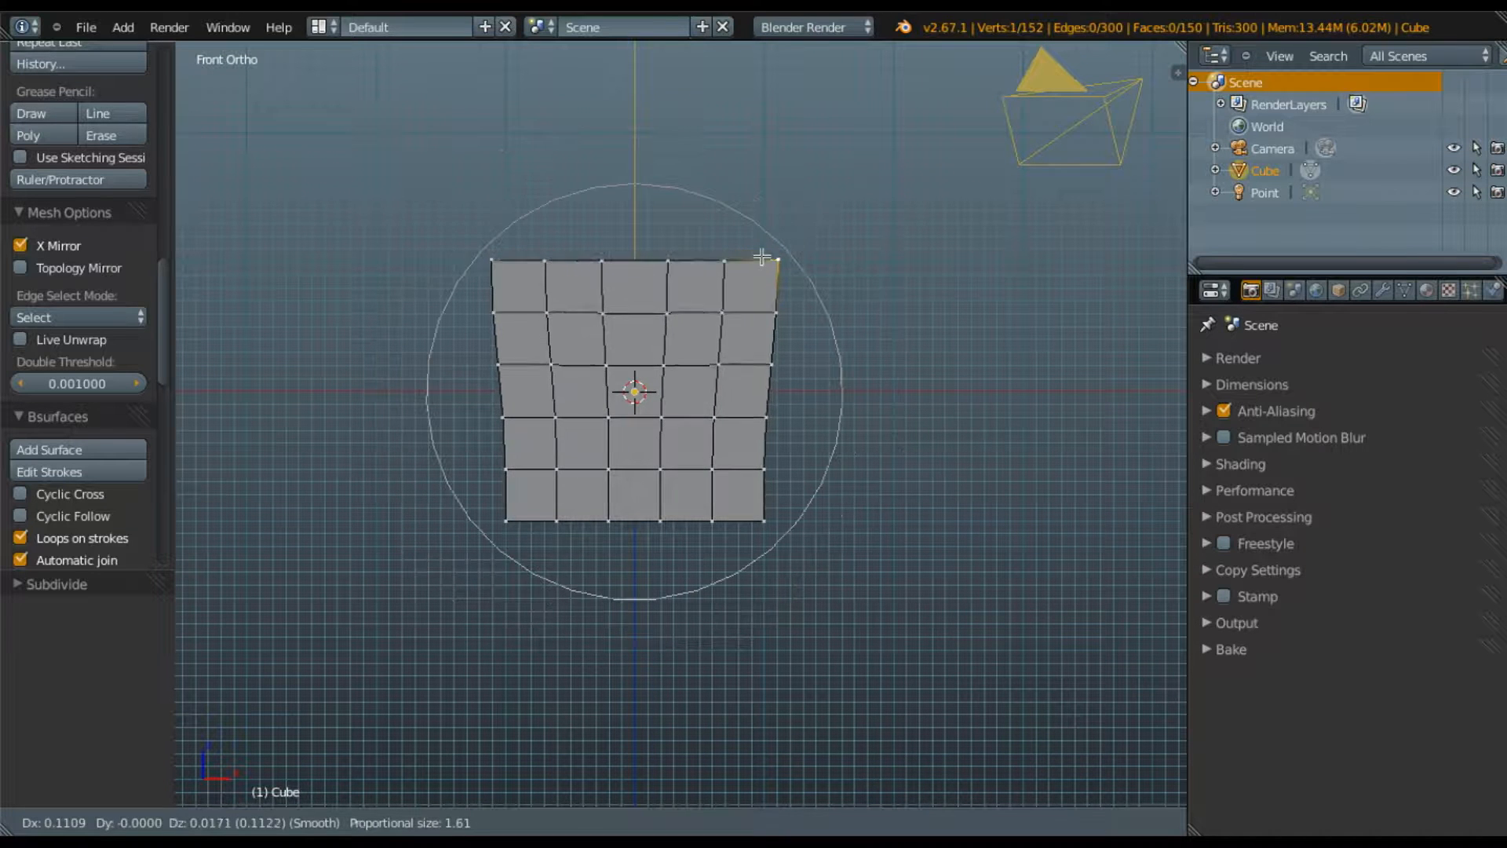
left_click_drag(764, 256, 716, 376)
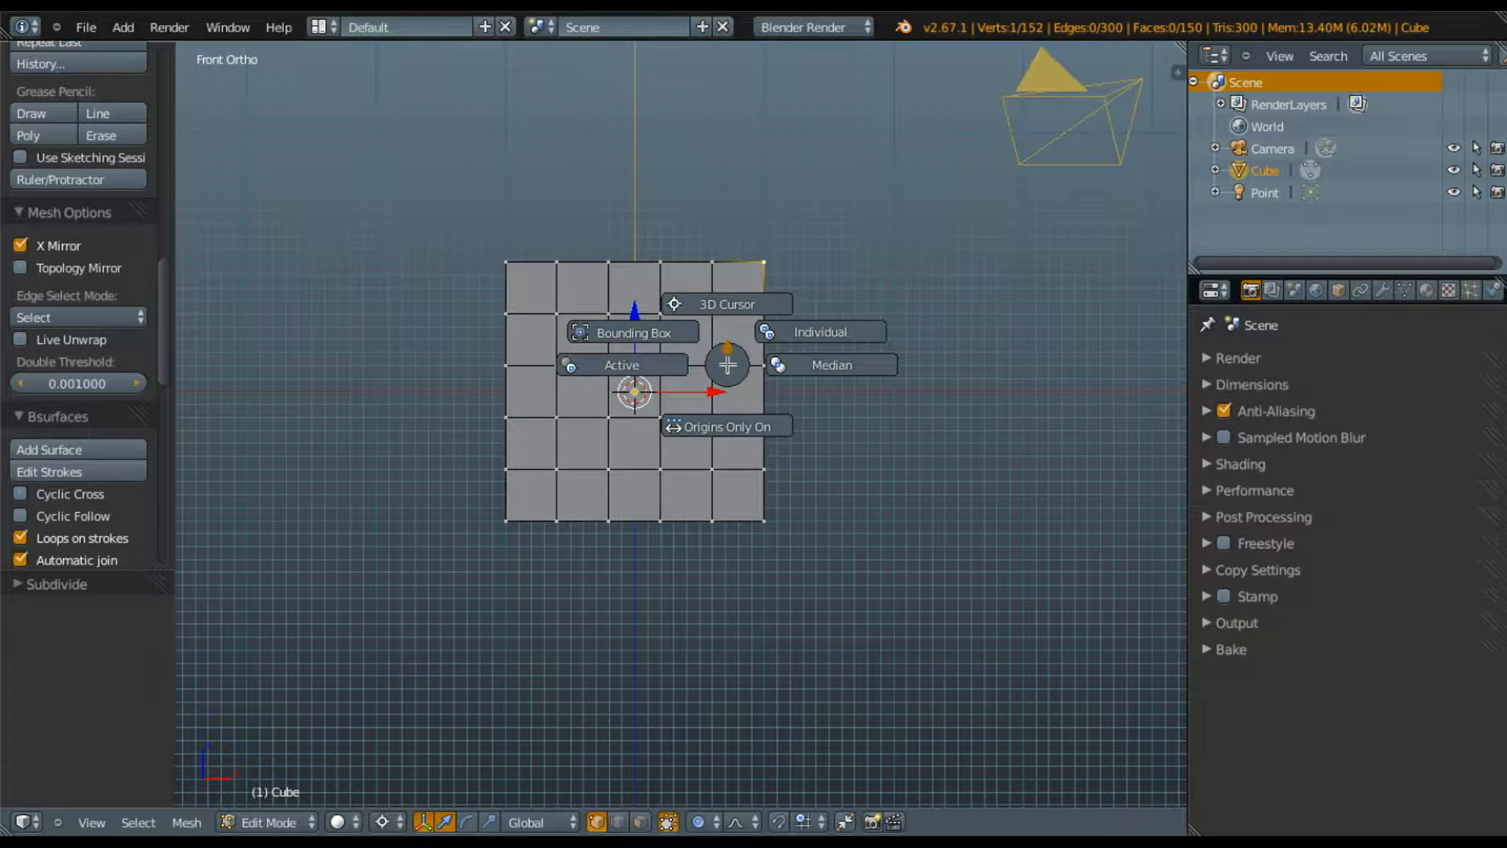
Step: Pivot around Median Point, then warp the top edge and bow both sides inward symmetrically
left_click(829, 364)
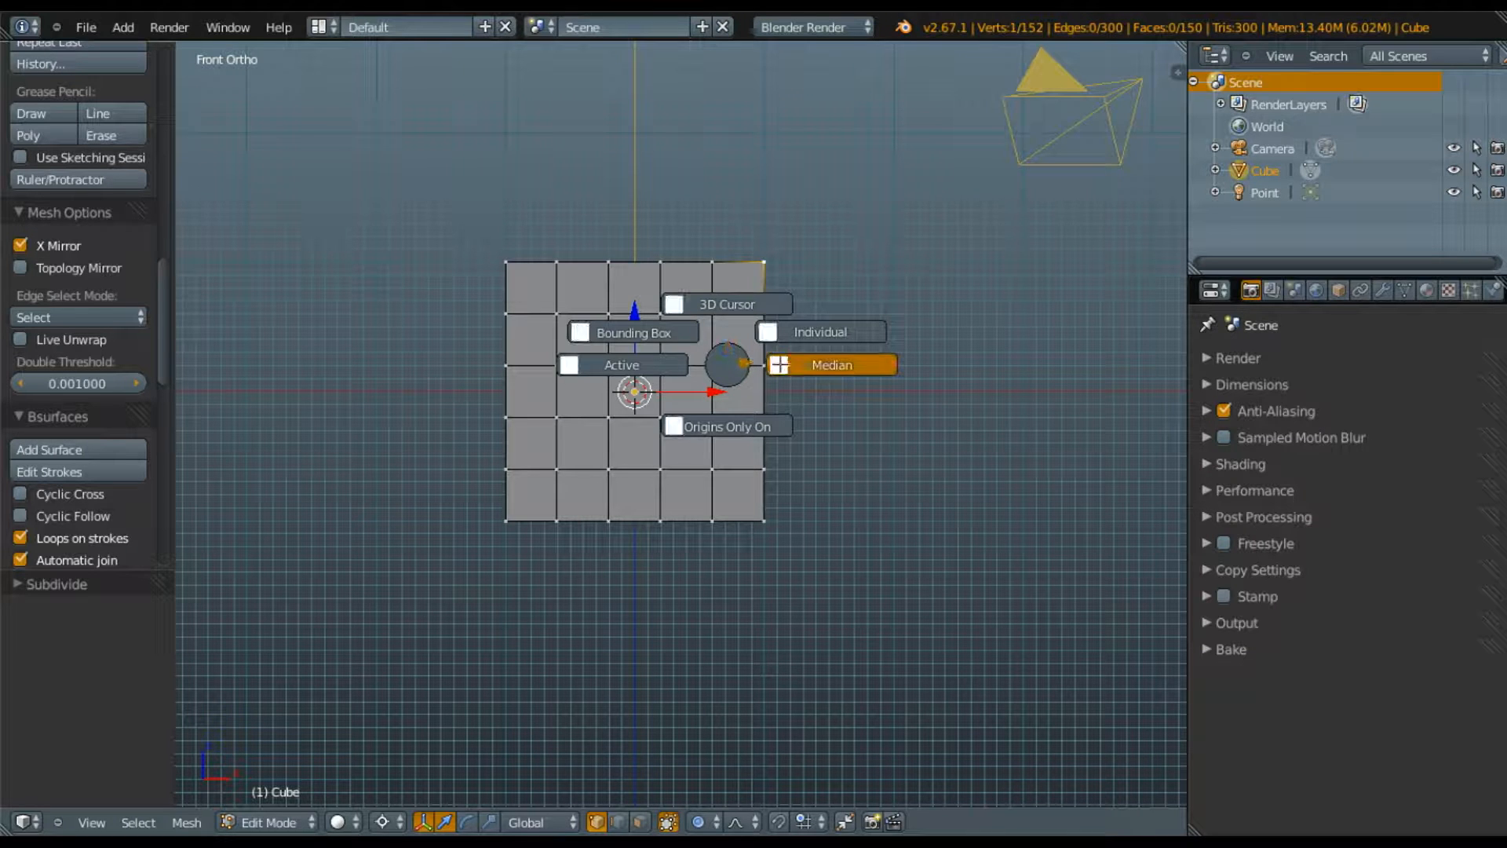
left_click(831, 365)
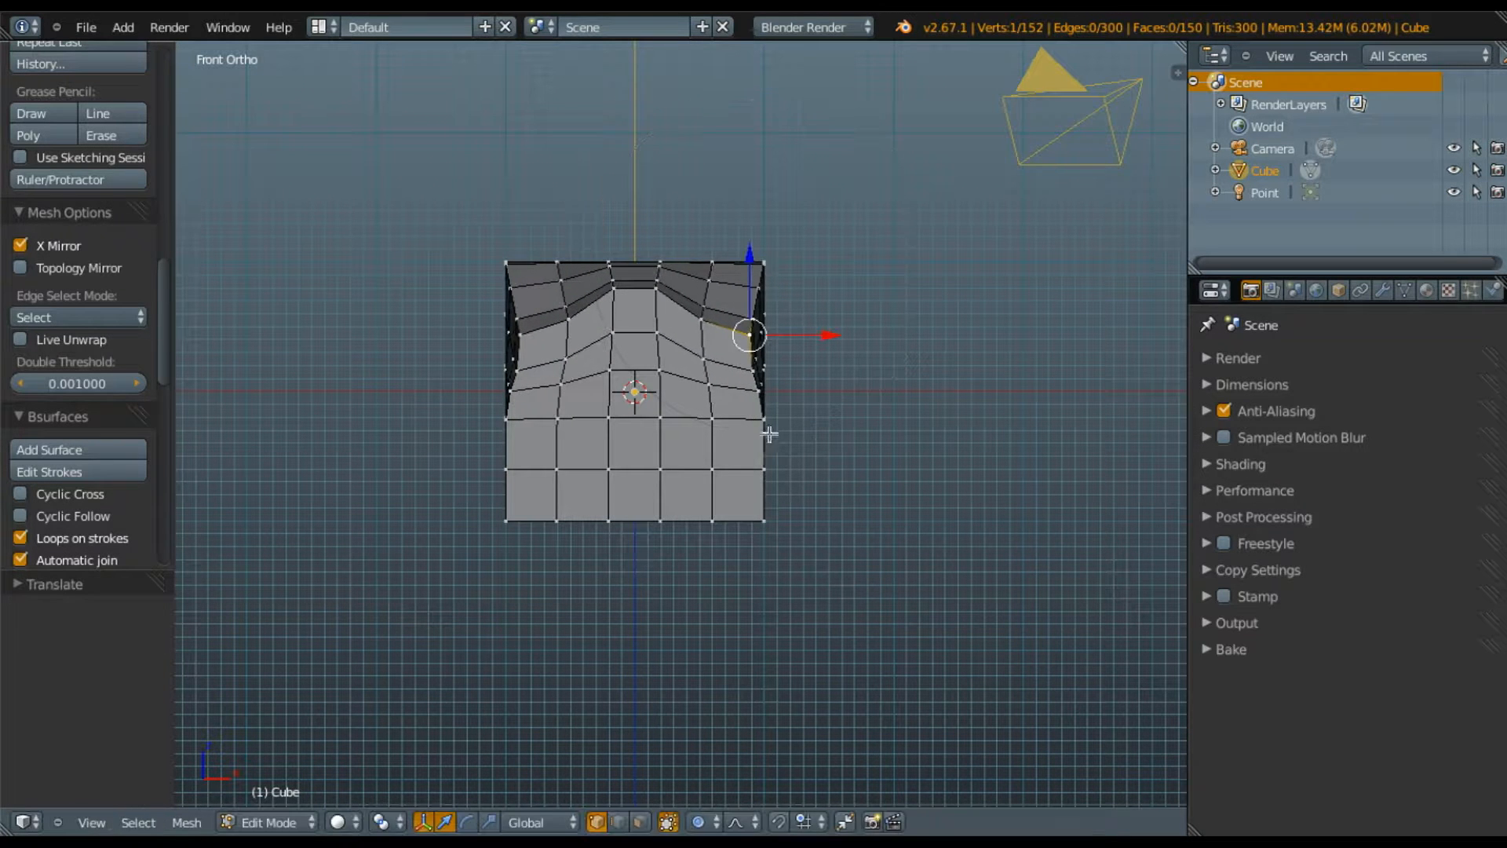
left_click_drag(750, 335, 730, 439)
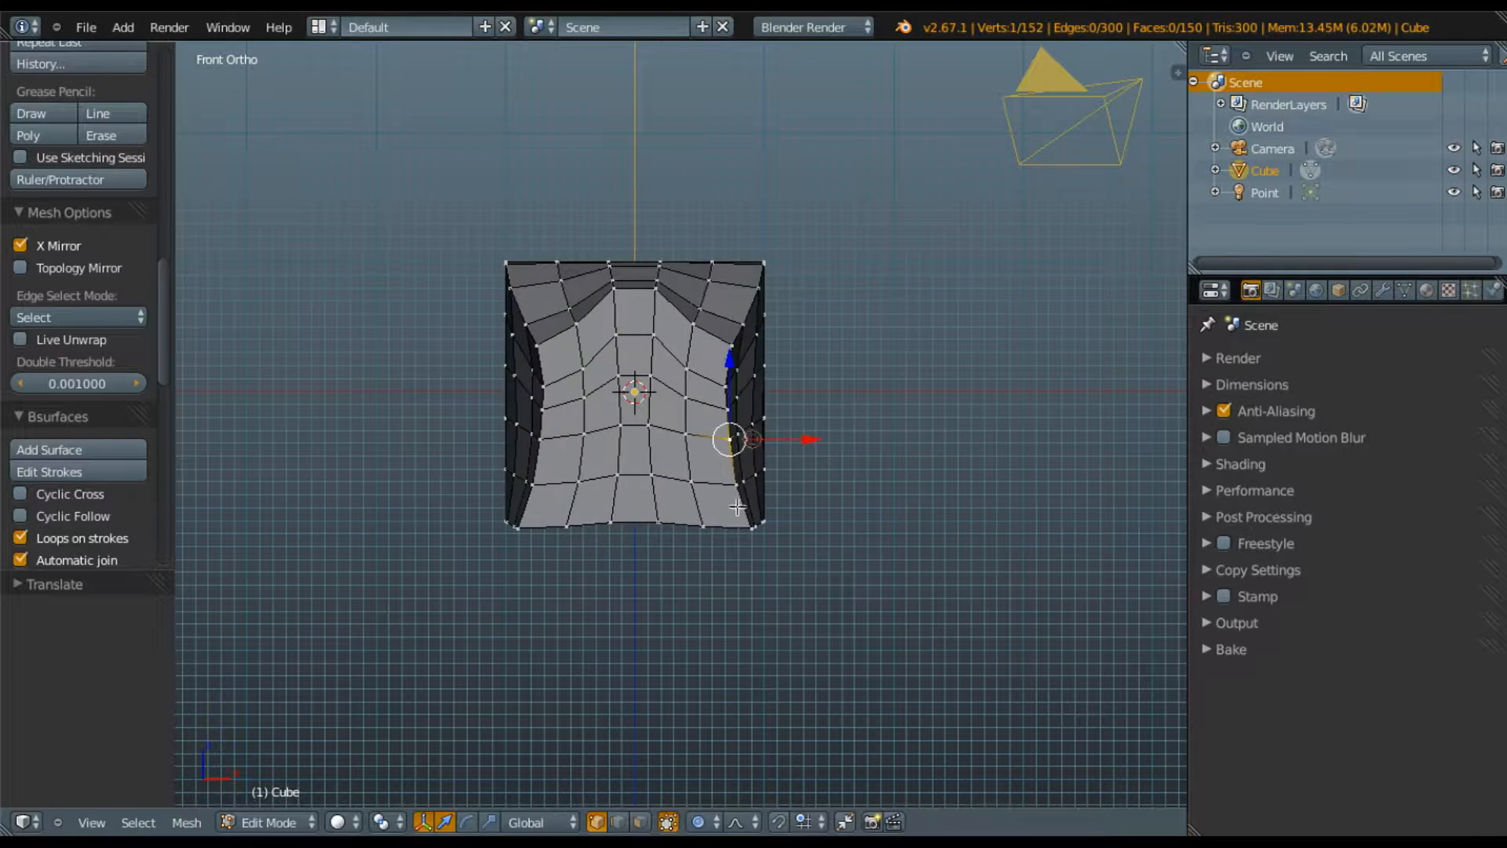
left_click_drag(728, 440, 716, 498)
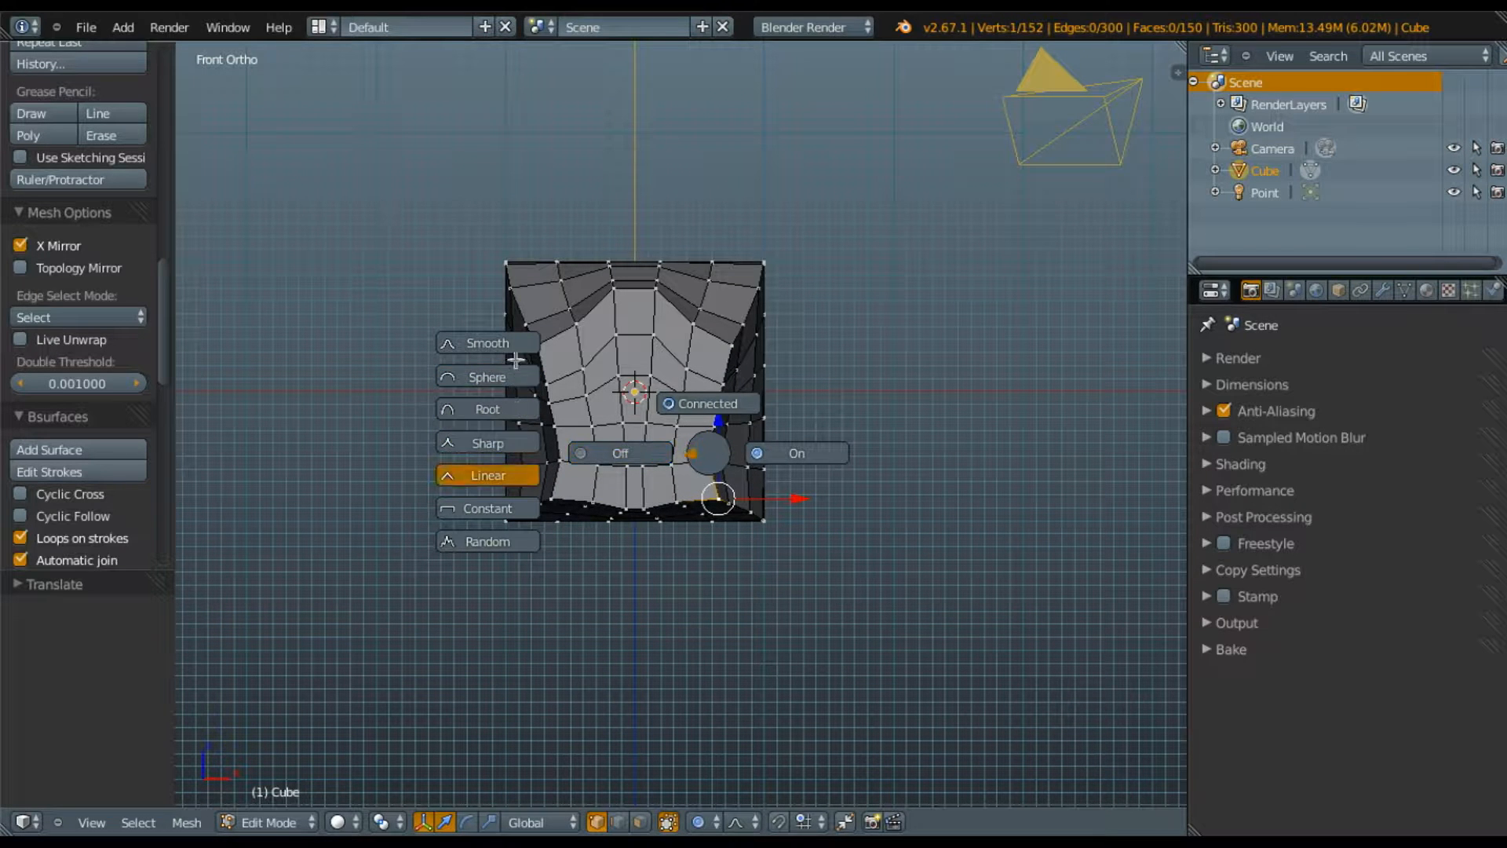
left_click(618, 452)
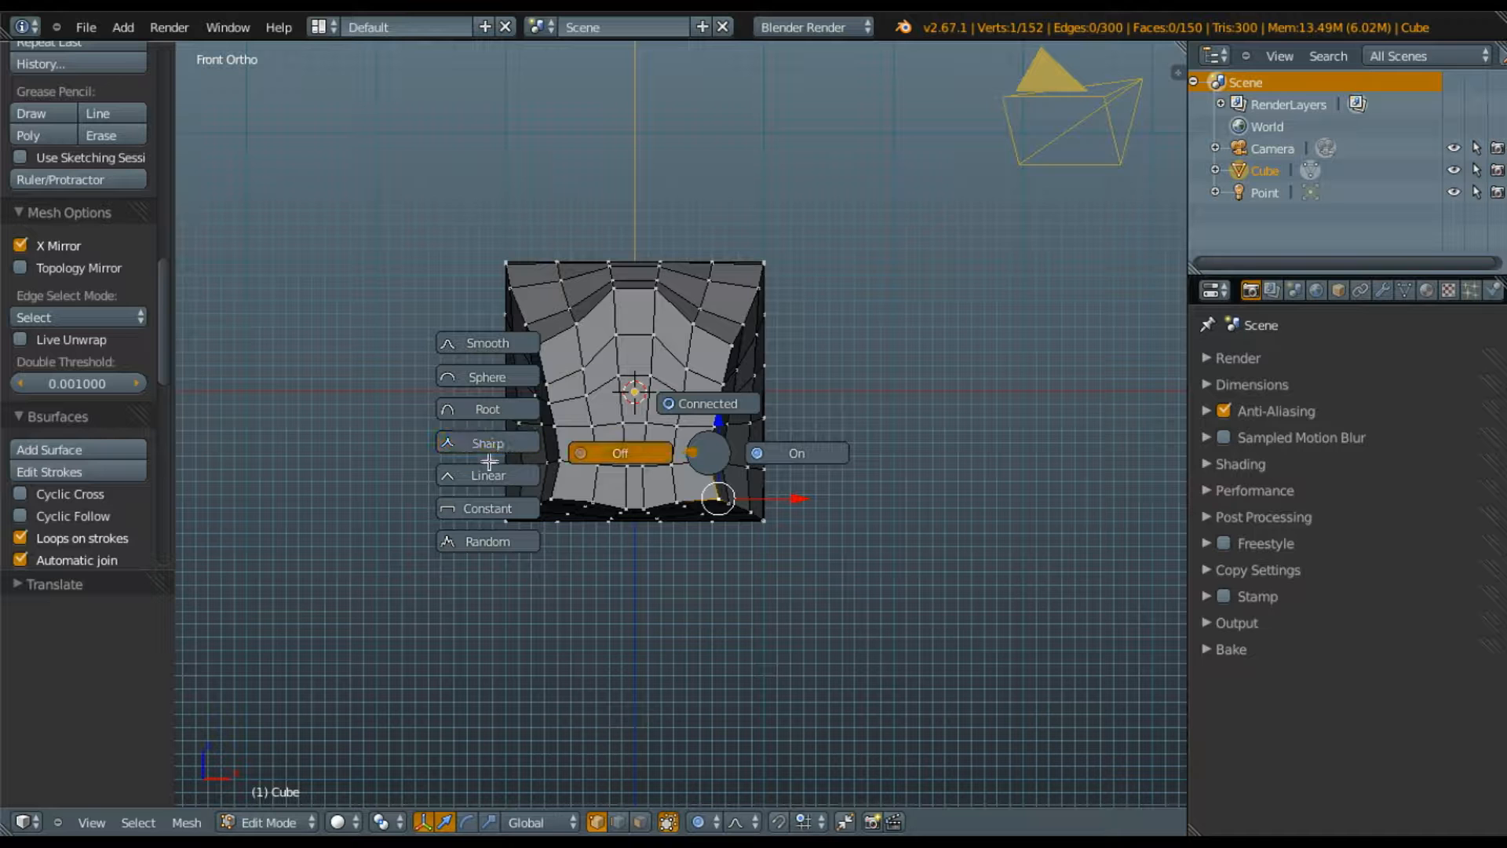